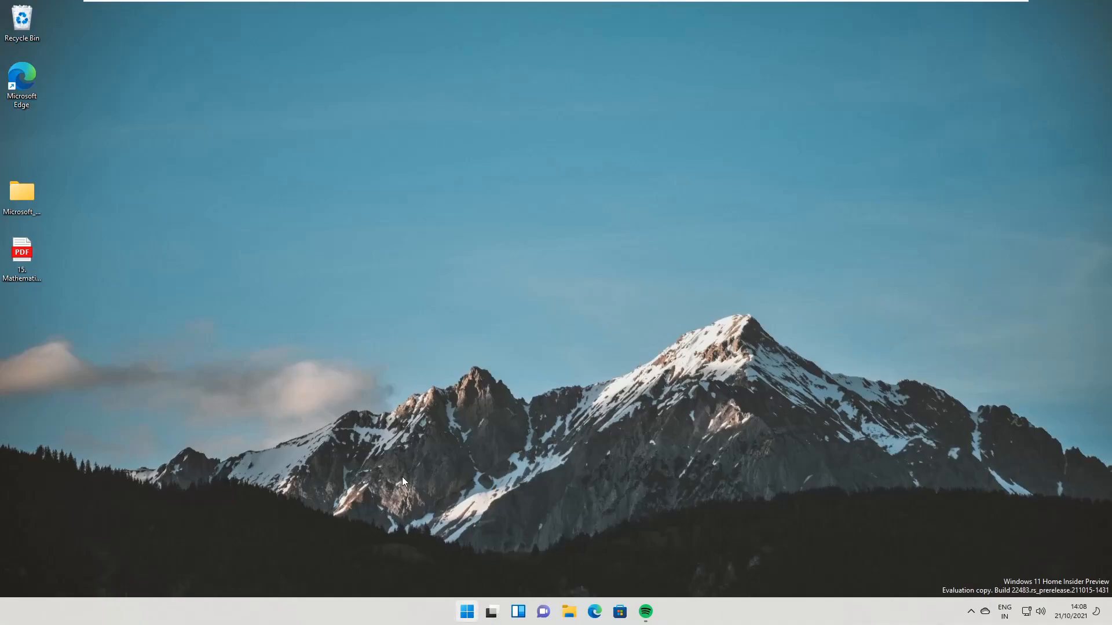
mouse_move(498, 479)
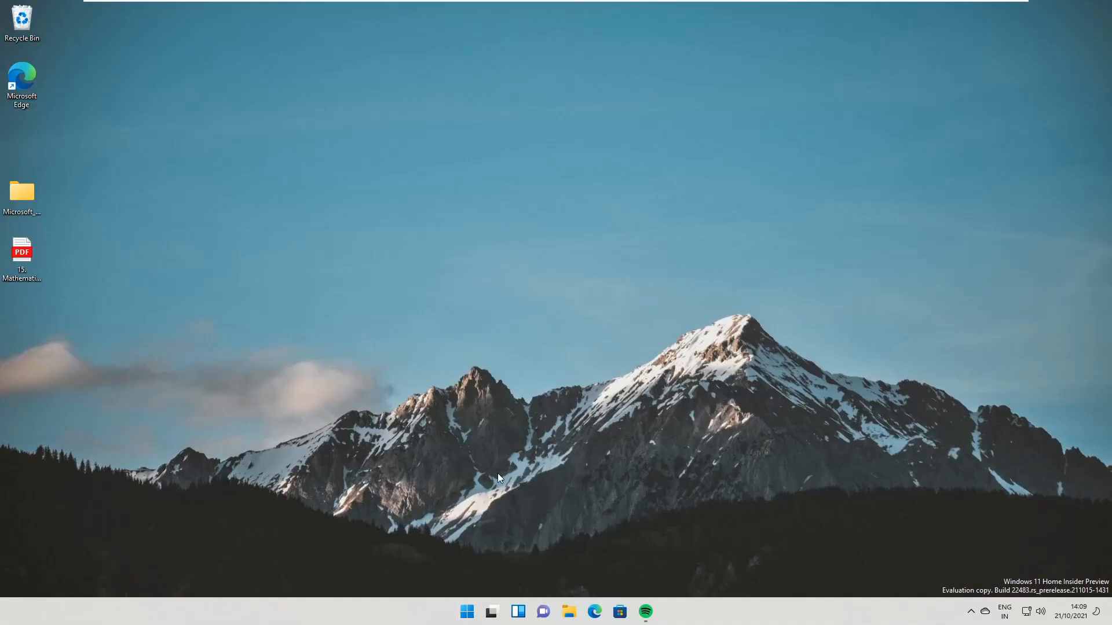
Bring up the Start menu over the desktop
click(465, 611)
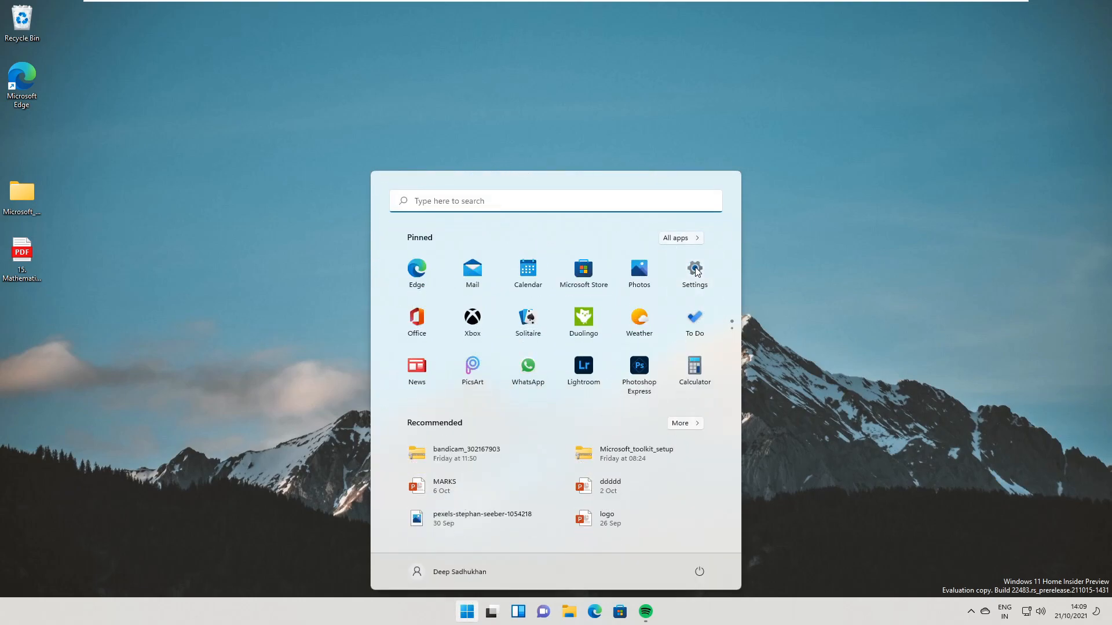
Launch Settings from Start and go to the System page, scrolling down toward About
click(692, 271)
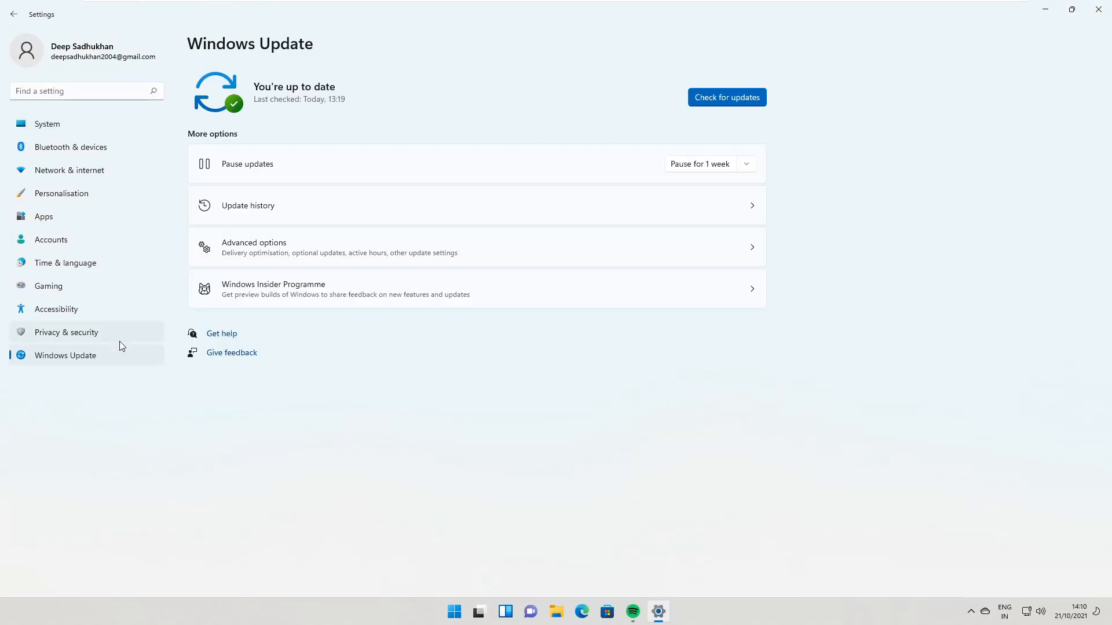
click(47, 124)
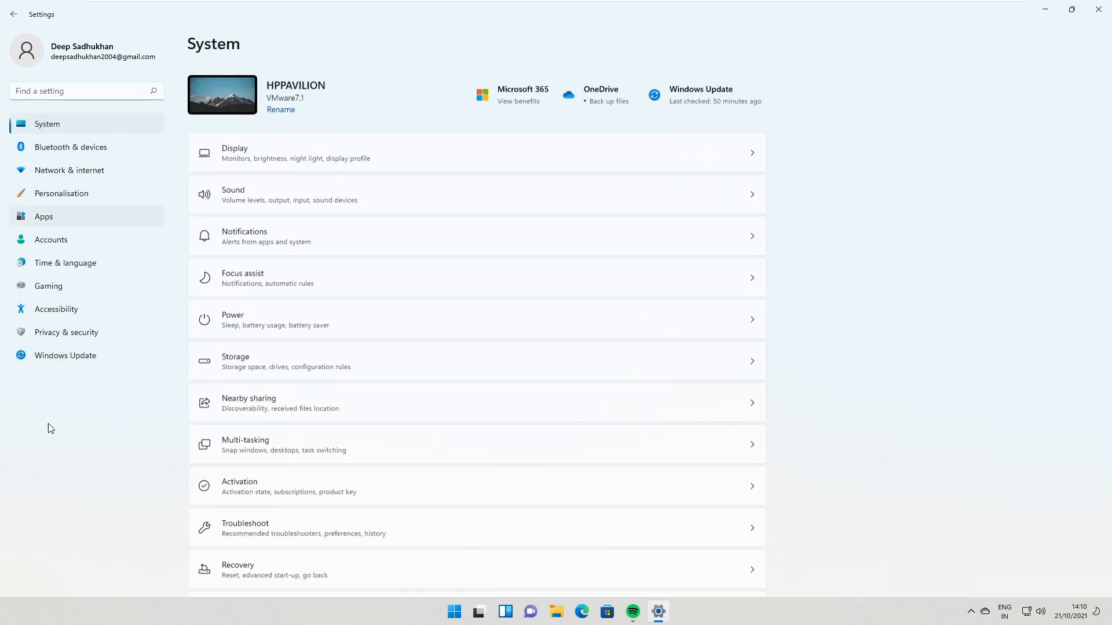
scroll(down, 3)
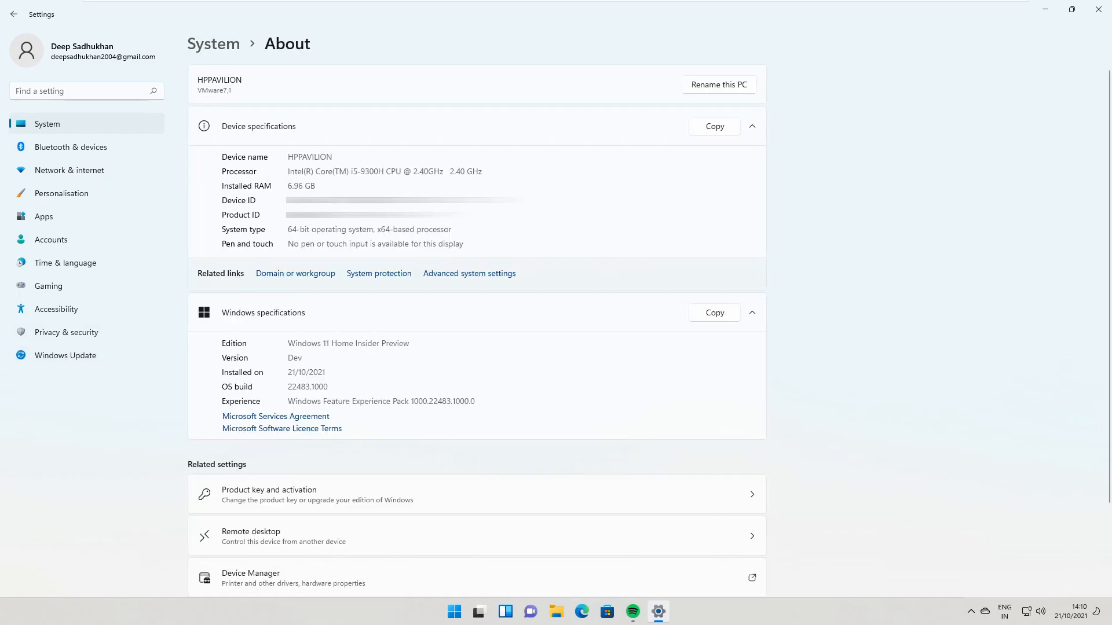
mouse_move(855, 344)
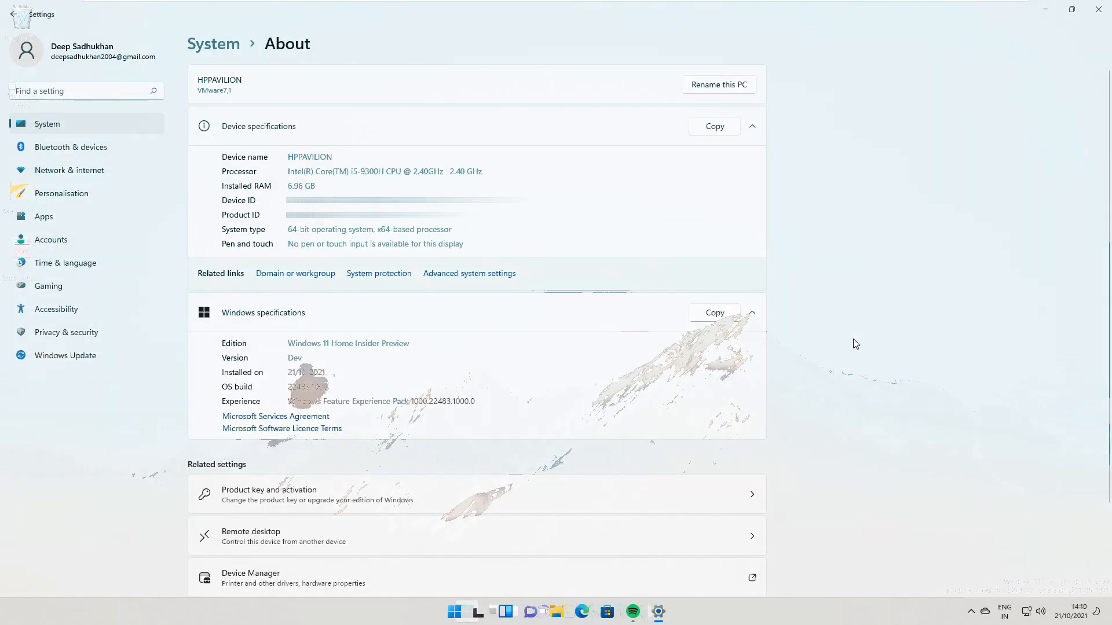
Reopen Start and refresh the Recommended files list from its context menu
click(465, 611)
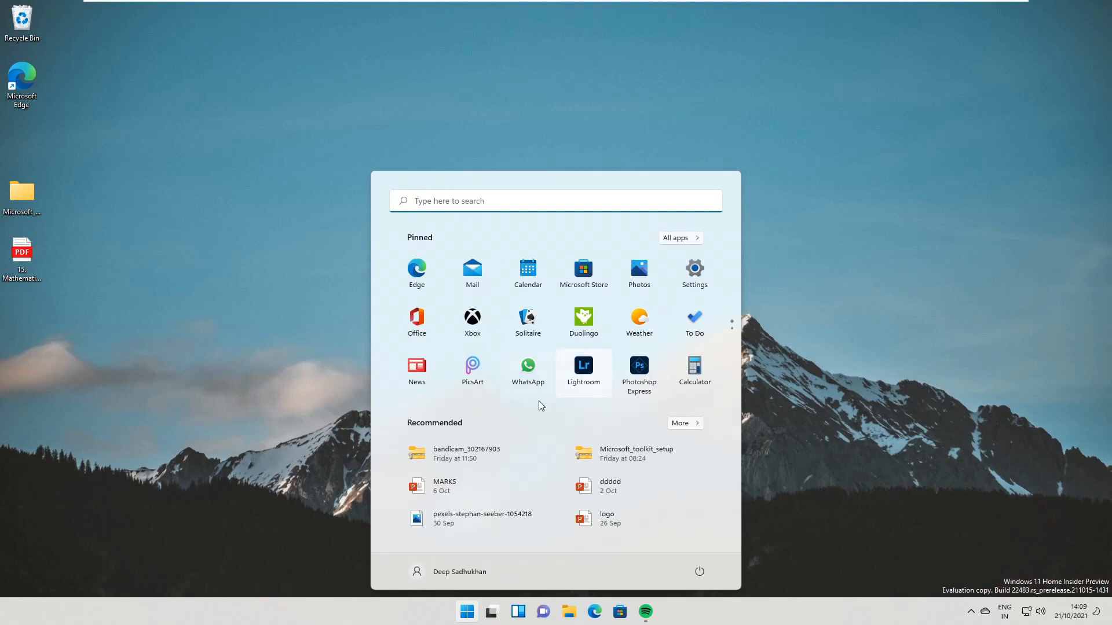
mouse_move(451, 425)
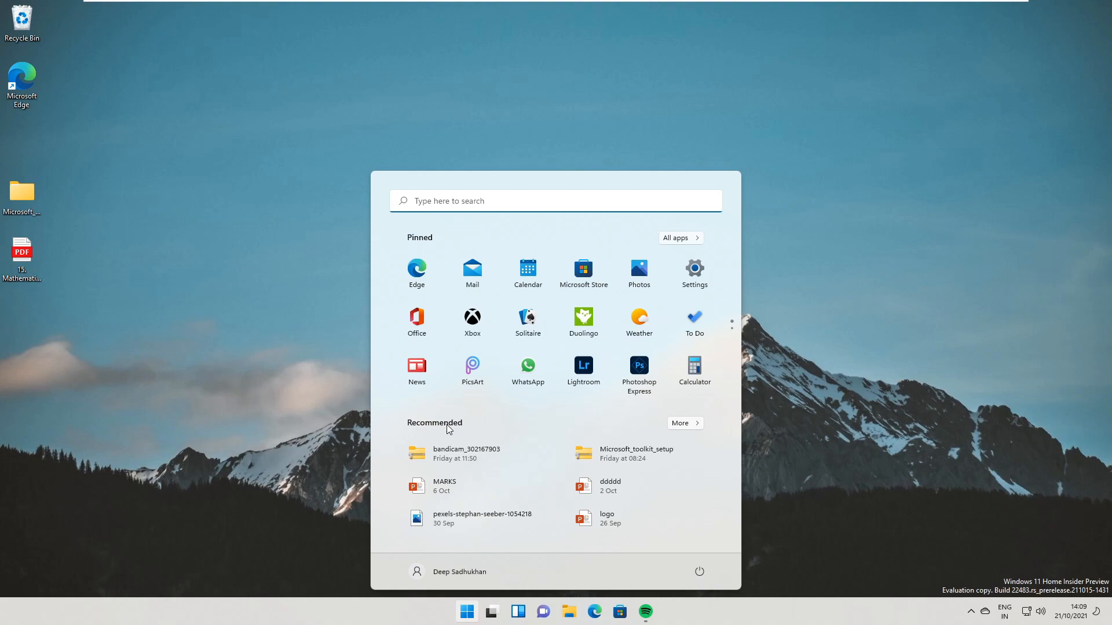
right_click(447, 432)
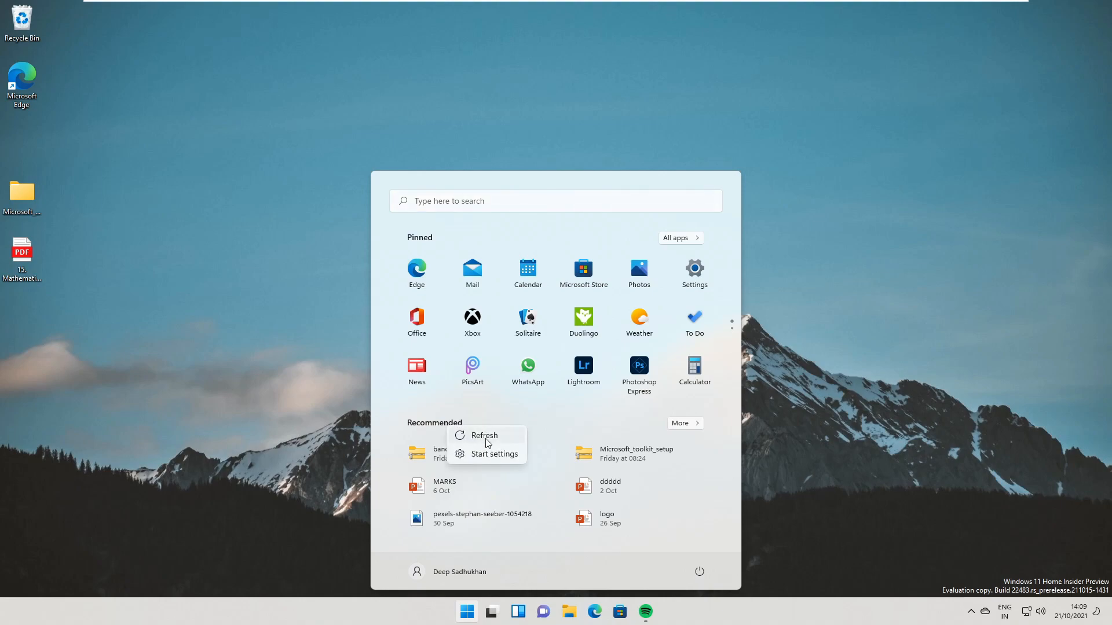
click(495, 454)
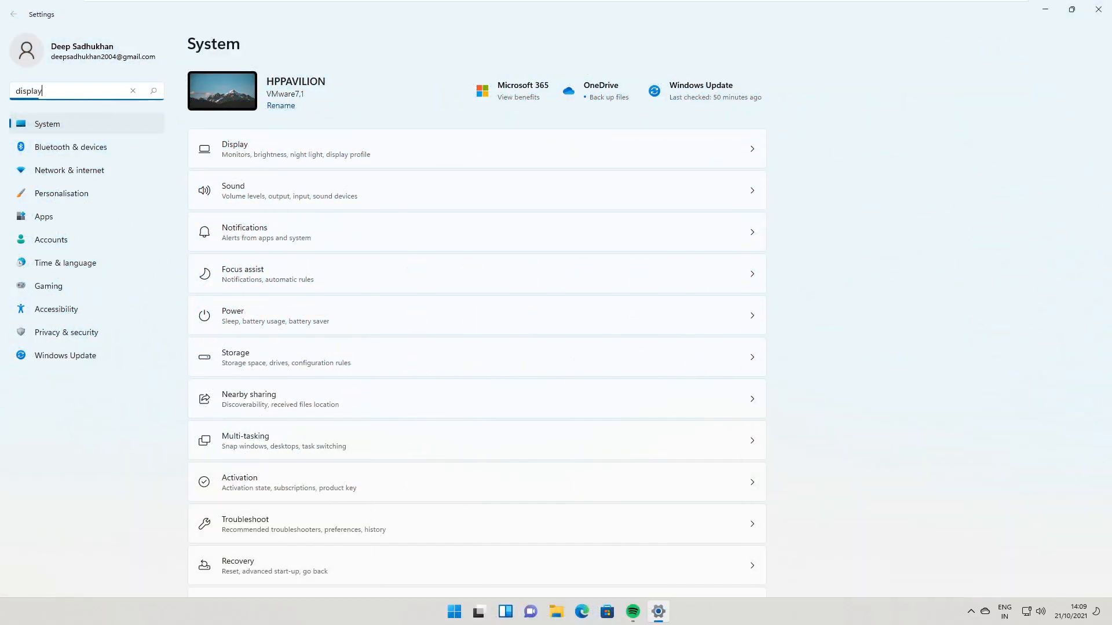
Search Settings for 'display' and jump to the System Display page from the results
text(display)
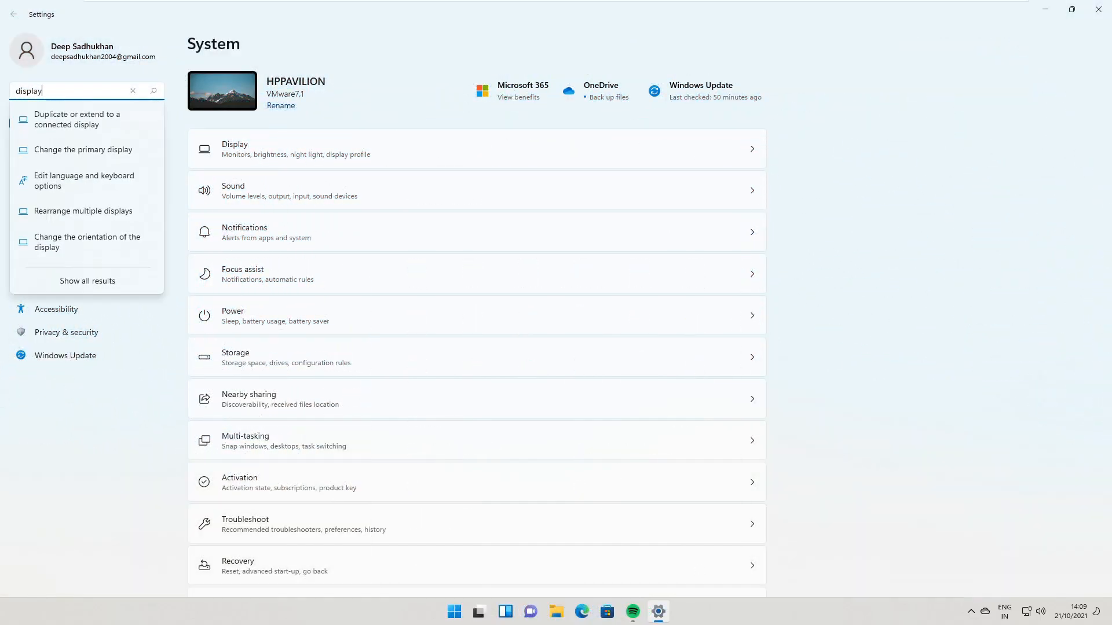
mouse_move(131, 75)
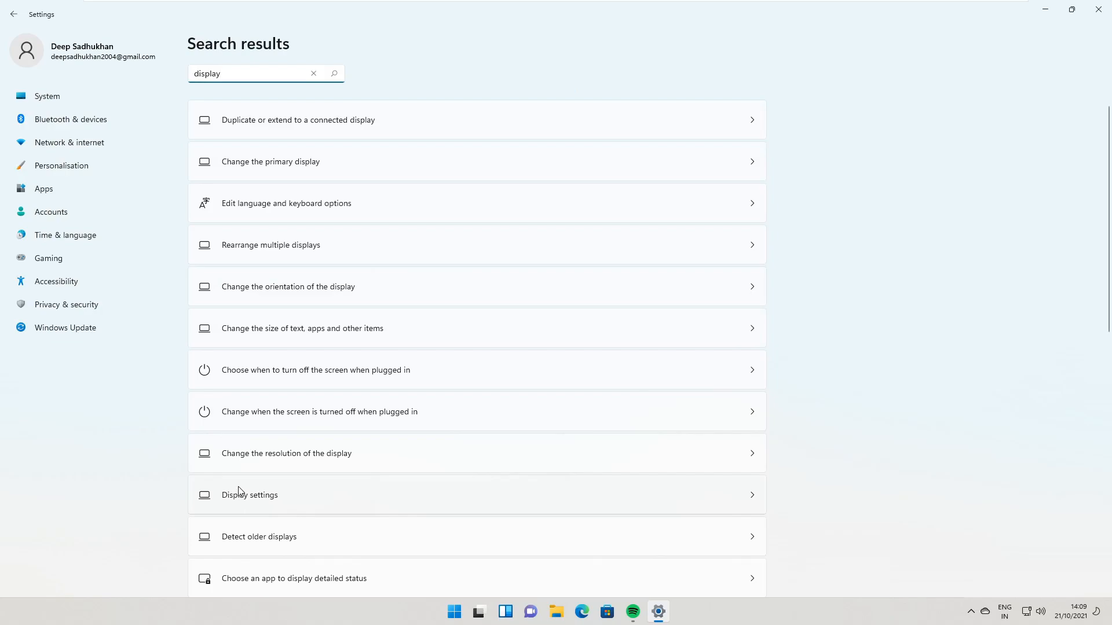
click(249, 494)
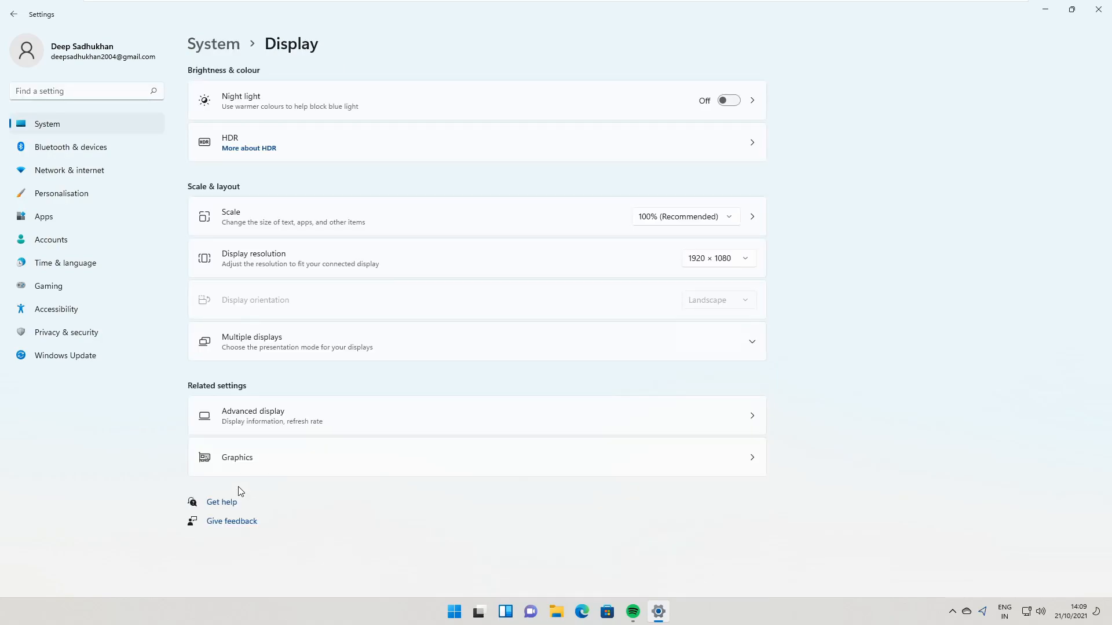
mouse_move(542, 253)
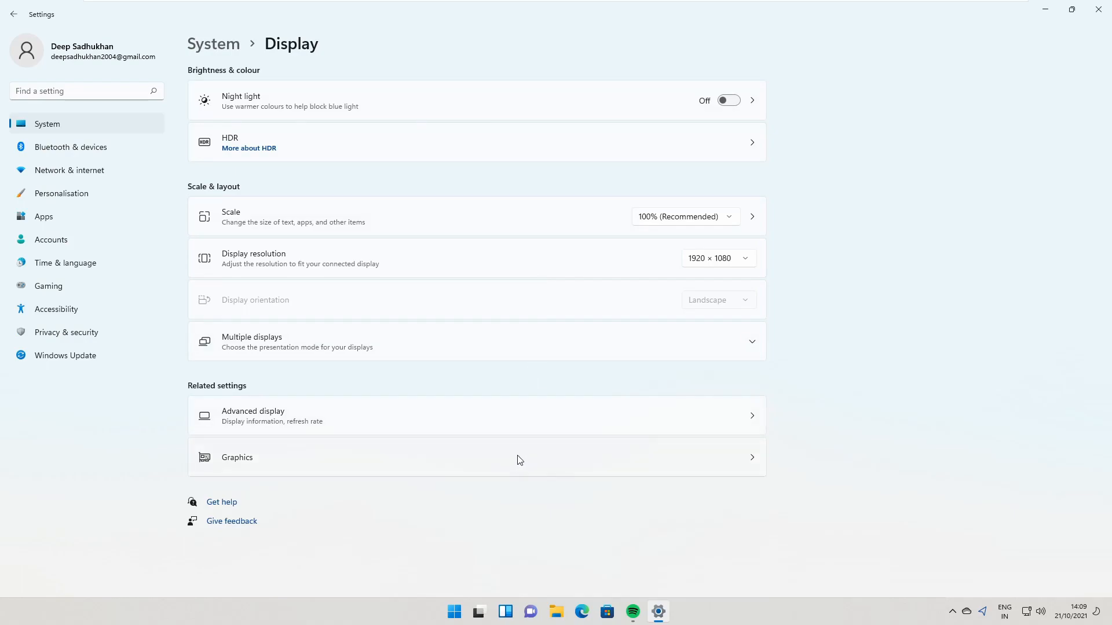
mouse_move(592, 379)
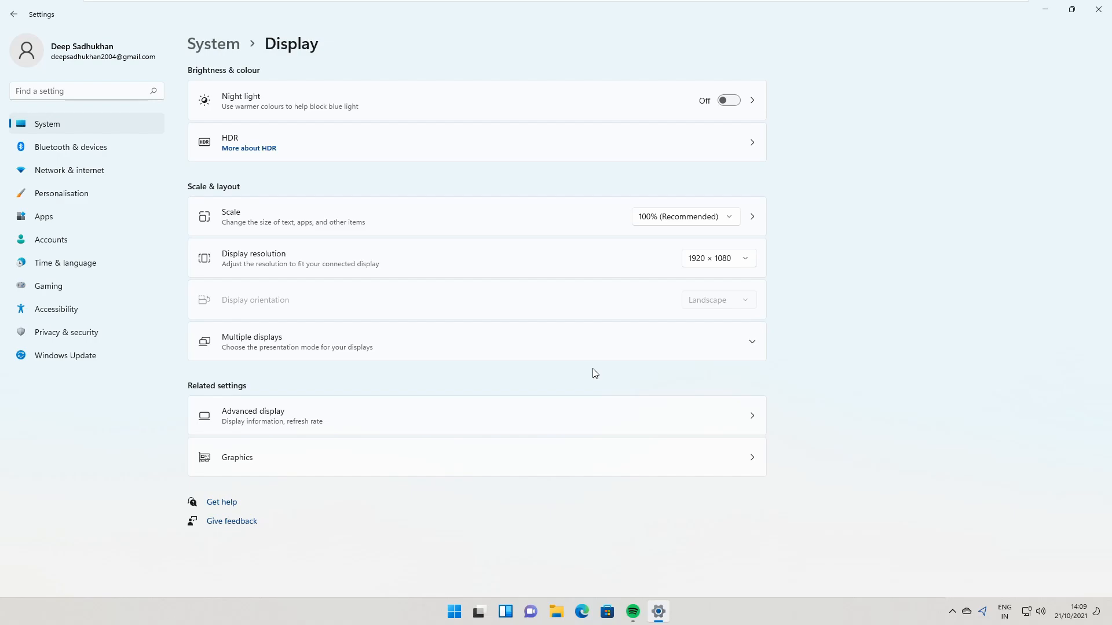
mouse_move(605, 365)
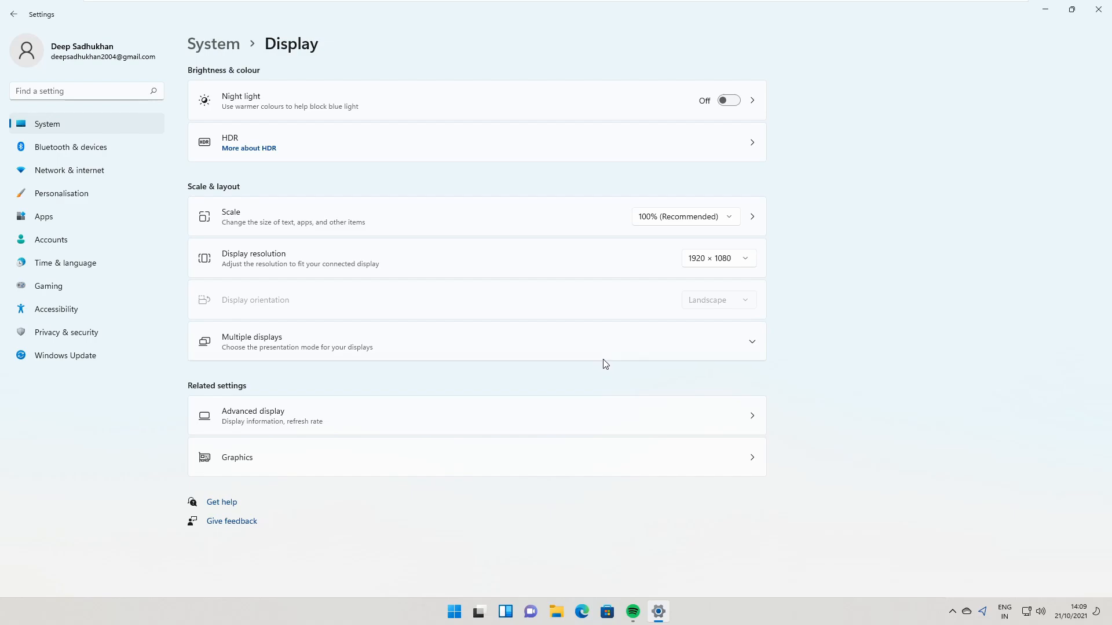
mouse_move(1098, 10)
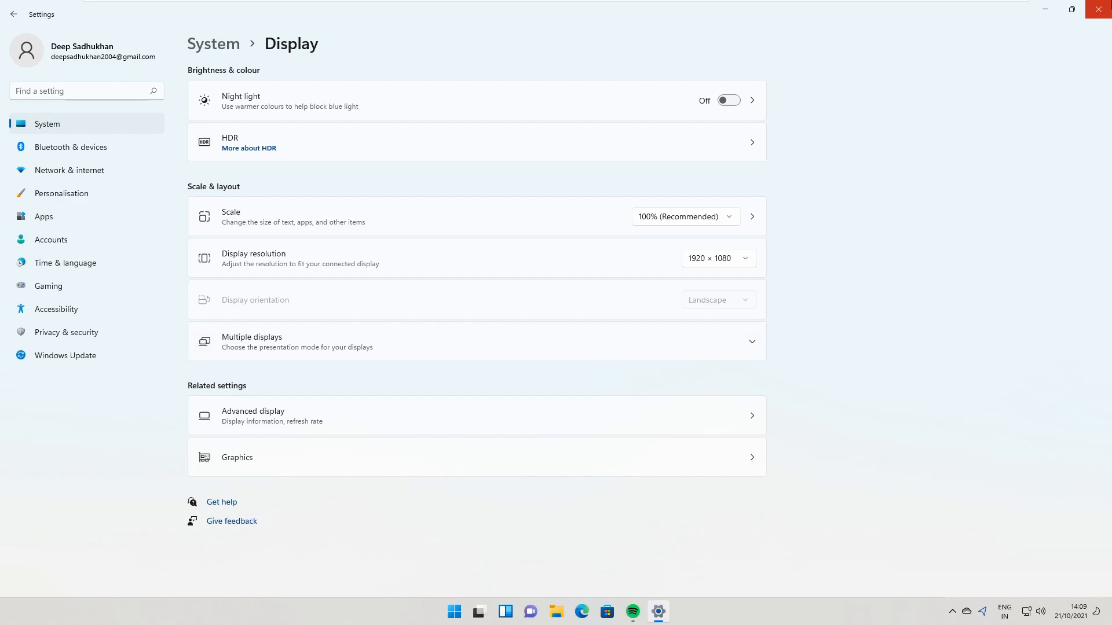